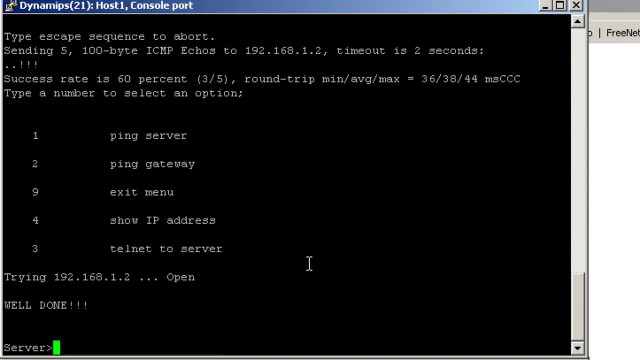
# - Exit the telnet session to the server from the Host1 console
pyautogui.write('exit')
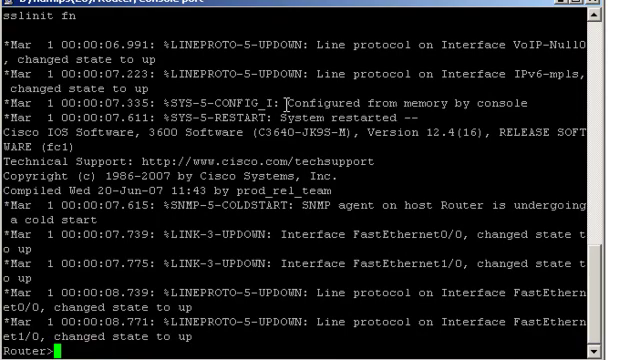
# - Enable privileged mode, page through show run to the end, then enter conf t
pyautogui.write('en')
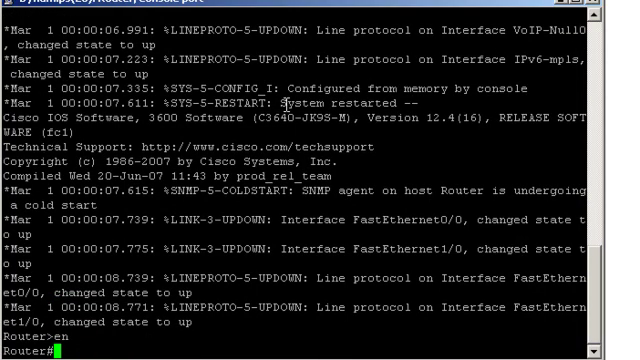
pyautogui.write('sh run')
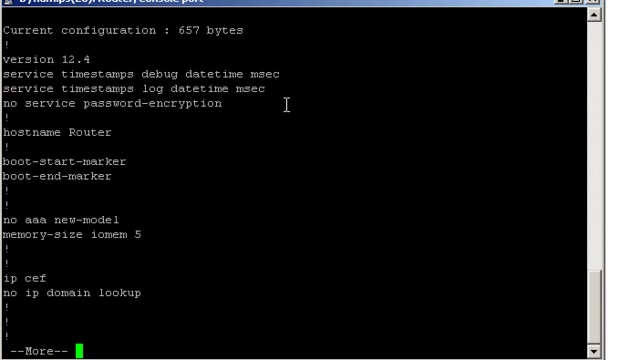
pyautogui.press('space')
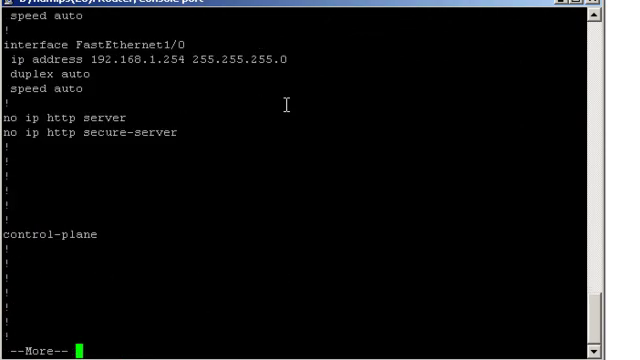
pyautogui.press('space')
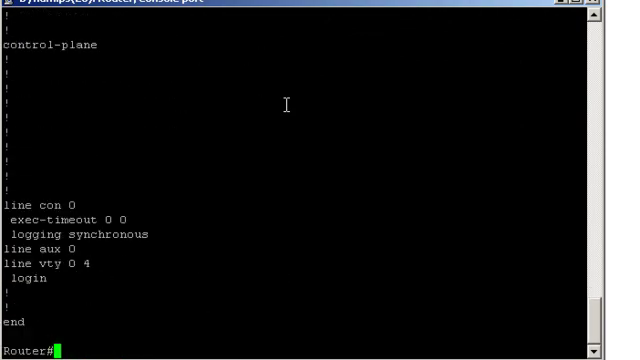
pyautogui.write('conf t')
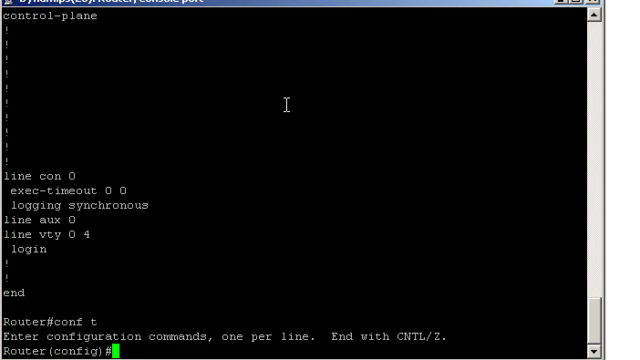
# - Add access-list 100 permit tcp host 10.1.1.1 host 192.168.1.2 eq 23
pyautogui.write('access-list')
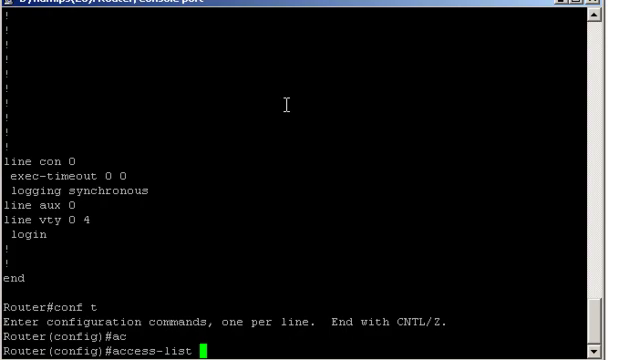
pyautogui.write('100')
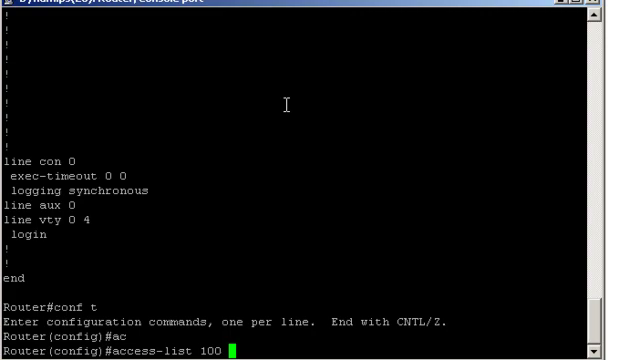
pyautogui.write('permit')
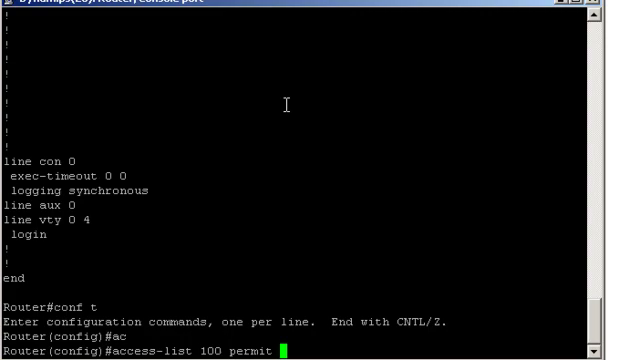
pyautogui.write('tcp')
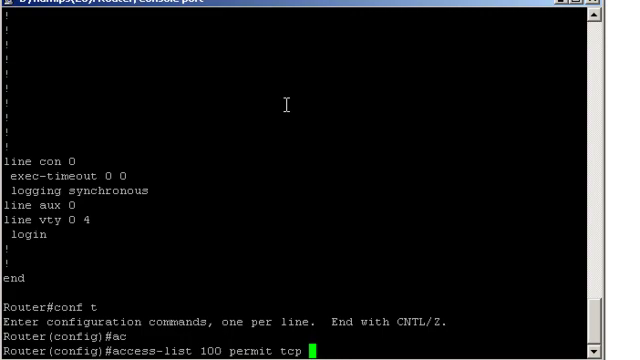
pyautogui.write('host')
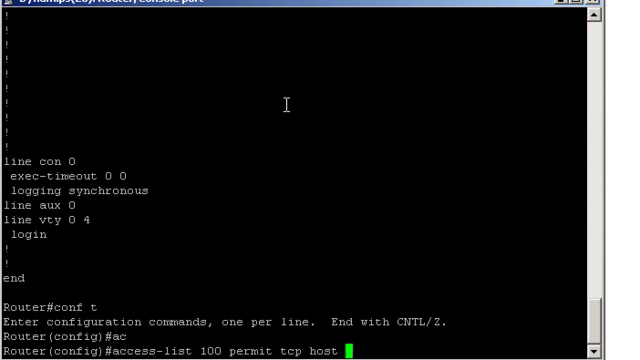
pyautogui.write('10.1')
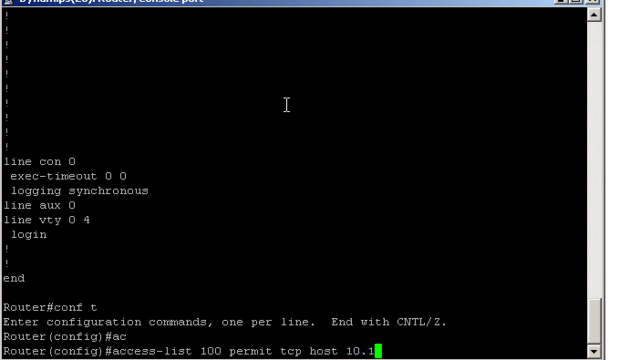
pyautogui.write('.1.1')
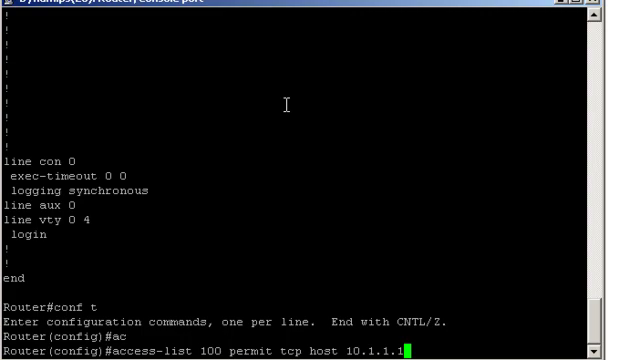
pyautogui.write('ho')
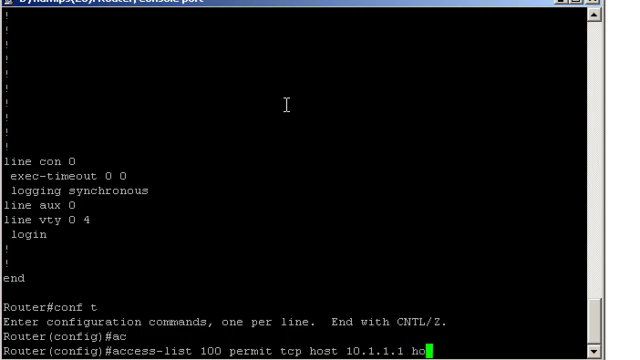
pyautogui.write('st')
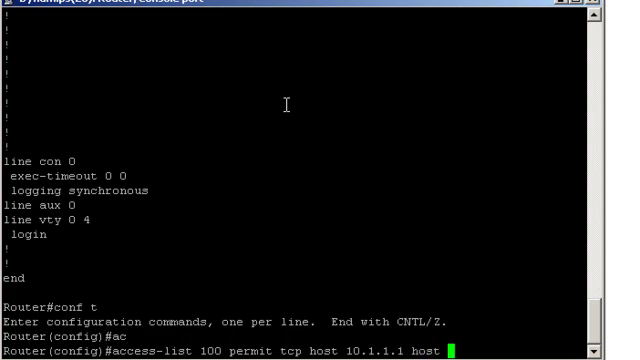
pyautogui.write('192.168.1.2')
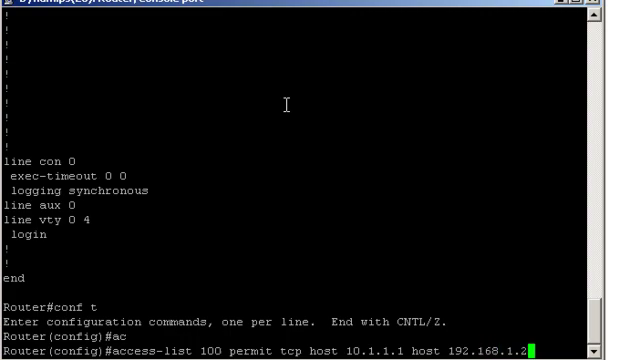
pyautogui.write('eq')
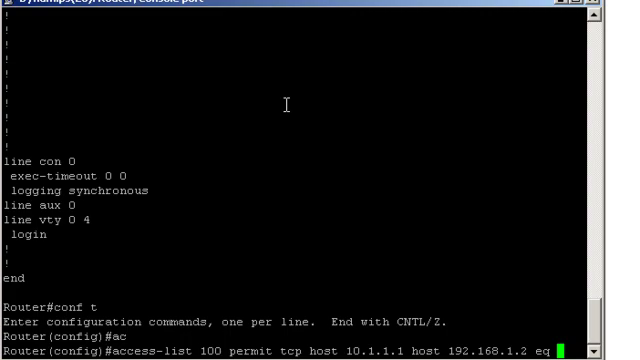
pyautogui.write('23')
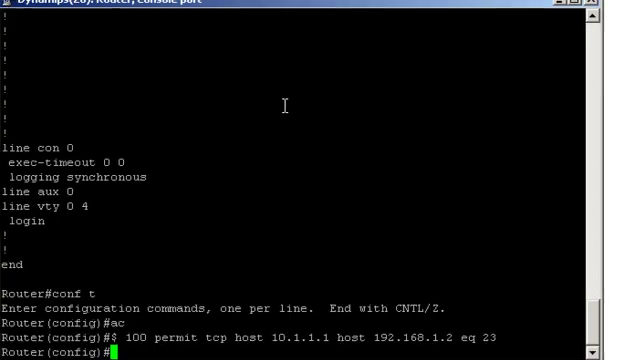
# - Add access-list 100 deny tcp any host 192.168.1.2 eq telnet
pyautogui.write('access-list')
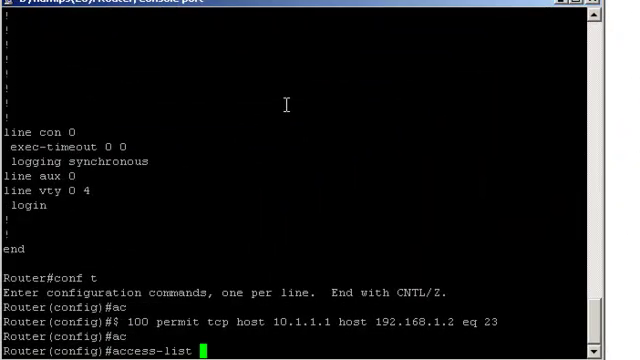
pyautogui.write('100 deny')
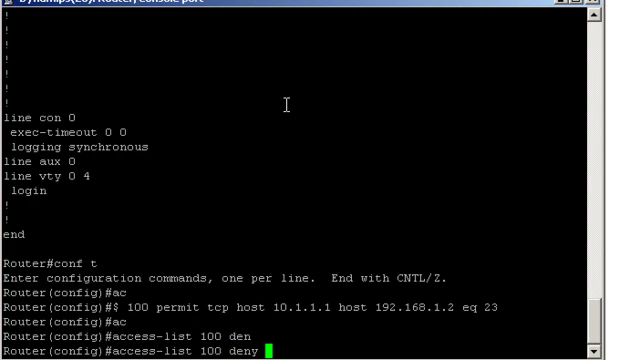
pyautogui.write('t')
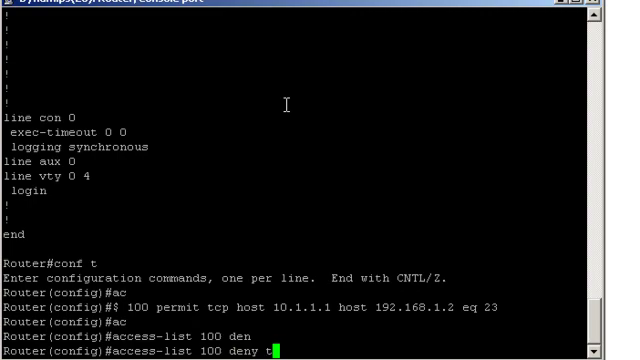
pyautogui.write('cp')
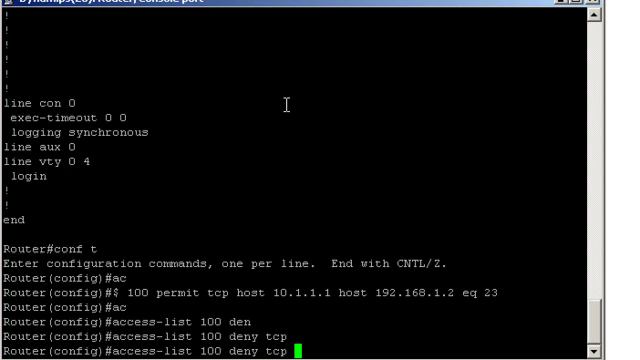
pyautogui.write('any')
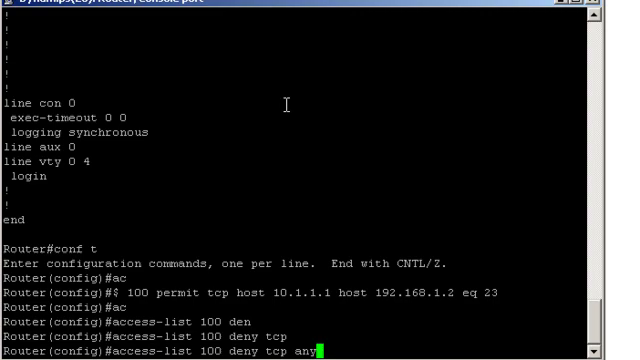
pyautogui.write('h')
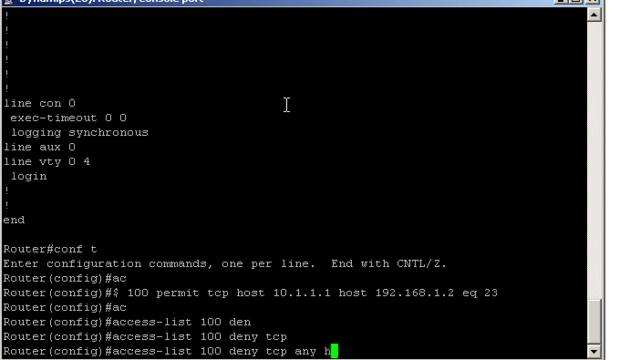
pyautogui.write('ost')
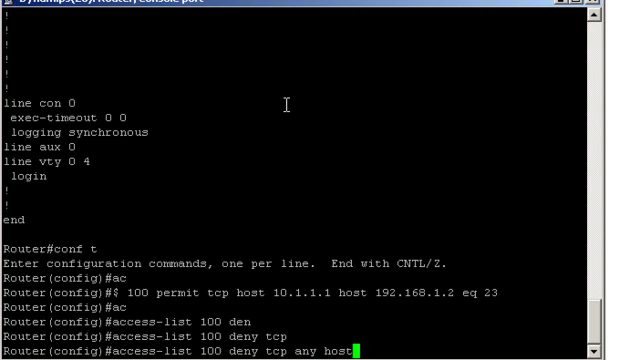
pyautogui.write('192')
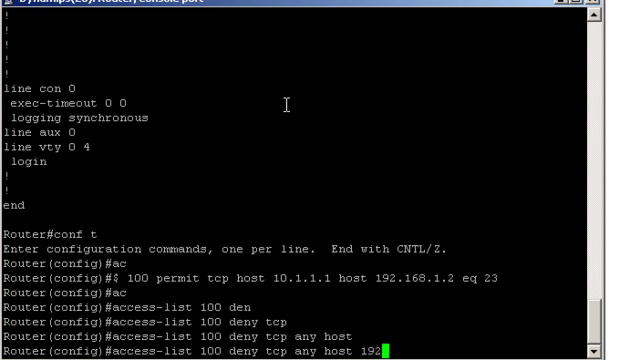
pyautogui.write('.168.')
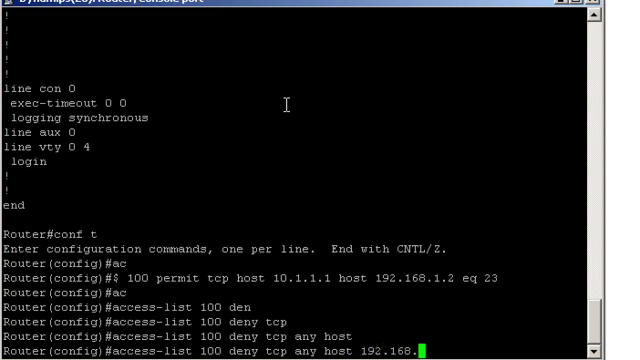
pyautogui.write('2')
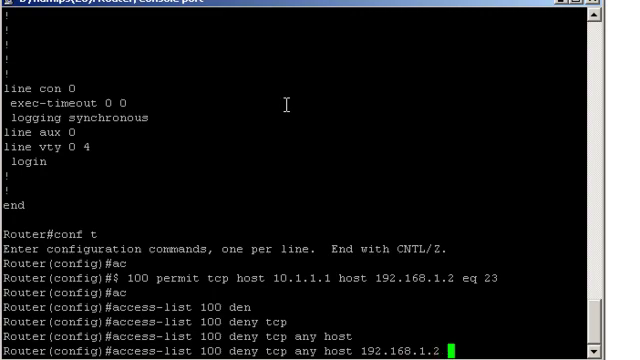
pyautogui.write('eq te')
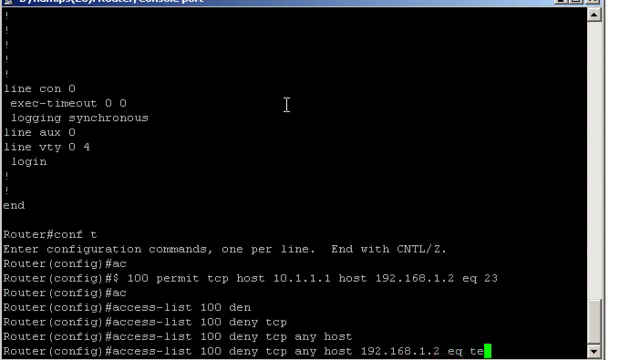
pyautogui.write('lnet')
pyautogui.write('access-list 100')
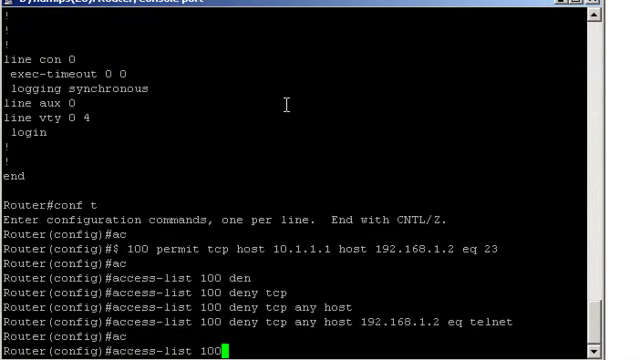
# - Add access-list 100 permit ip any any and begin a do show command
pyautogui.write('permit')
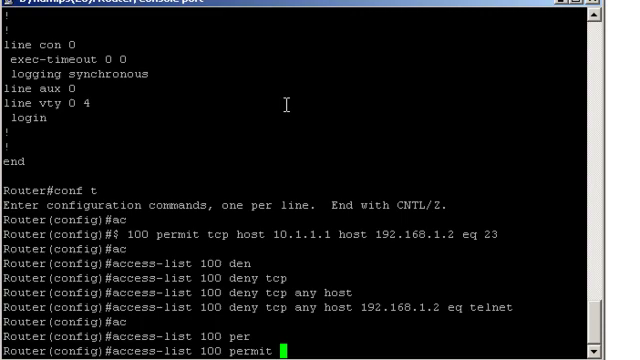
pyautogui.write('ip any')
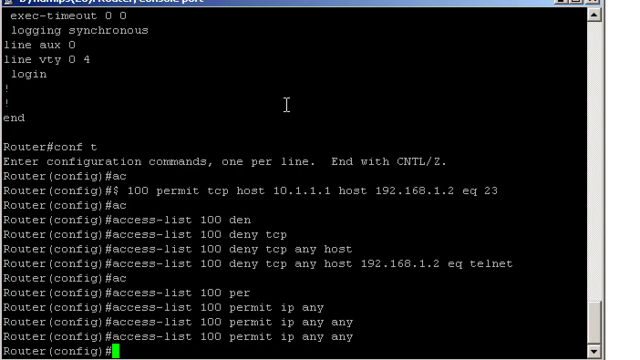
pyautogui.write('do show')
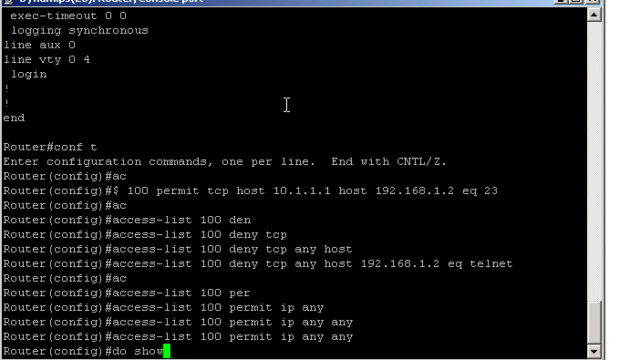
# - List access-list 100's three entries with do show ip access-list, then do sh ip interface brief
pyautogui.write('ip access')
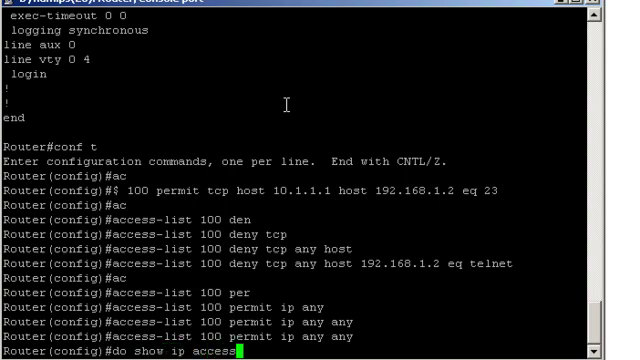
pyautogui.write('-list')
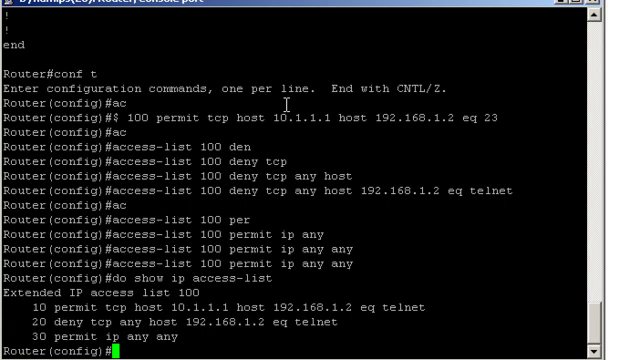
pyautogui.write('do sh ip in')
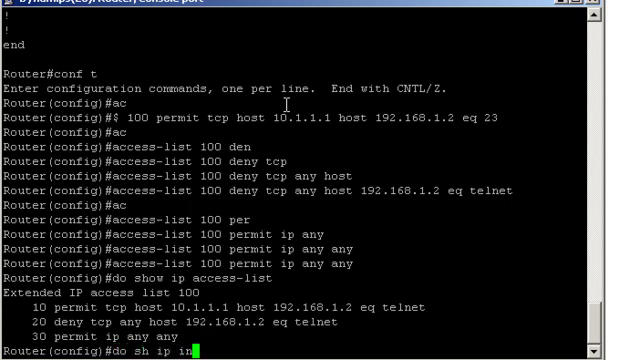
pyautogui.write('terface brief')
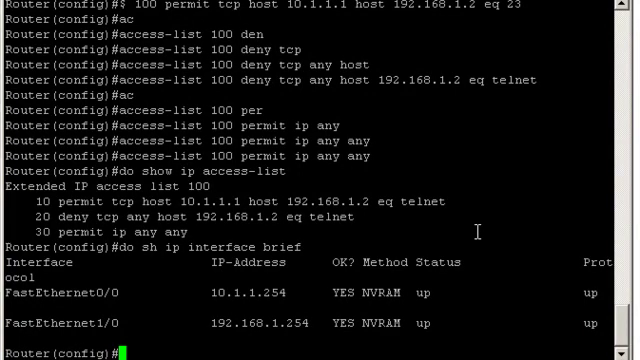
# - Enter interface fast 0/0 and apply ip access-group 100 inbound
pyautogui.write('inter')
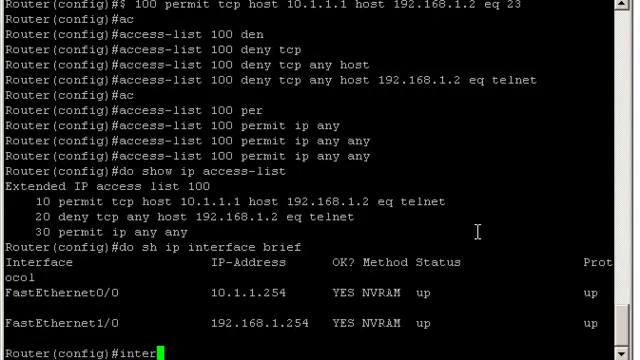
pyautogui.write('fce fast')
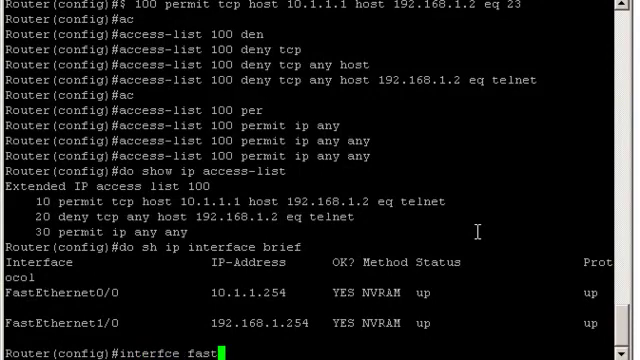
pyautogui.write('0/0')
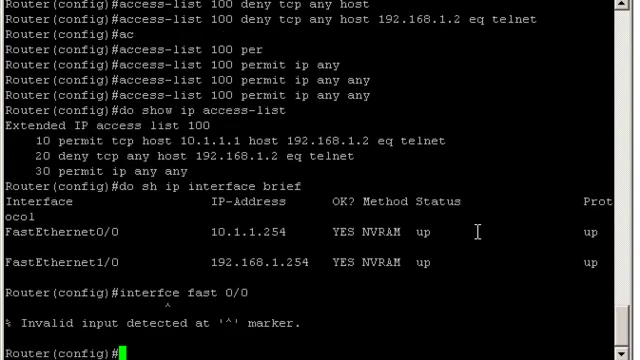
pyautogui.write('interfce fast 0/0')
pyautogui.write('interface fast 0/0')
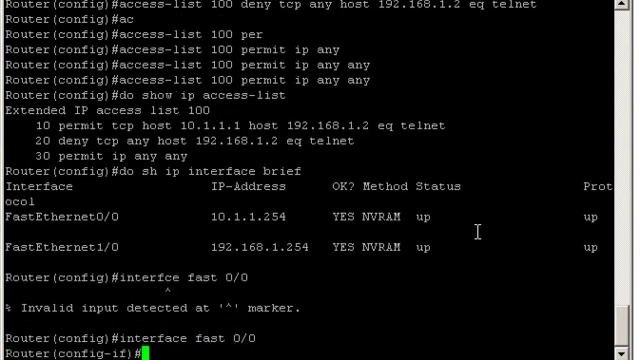
pyautogui.write('ip access-group')
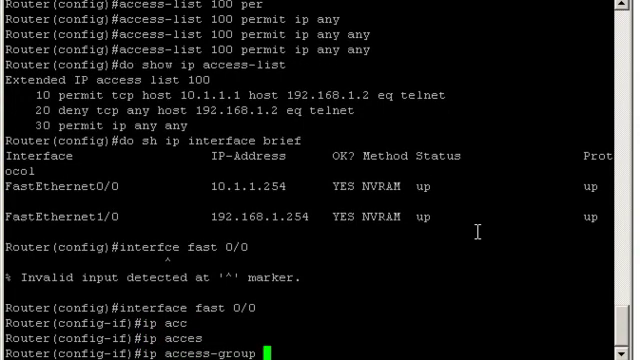
pyautogui.write('100')
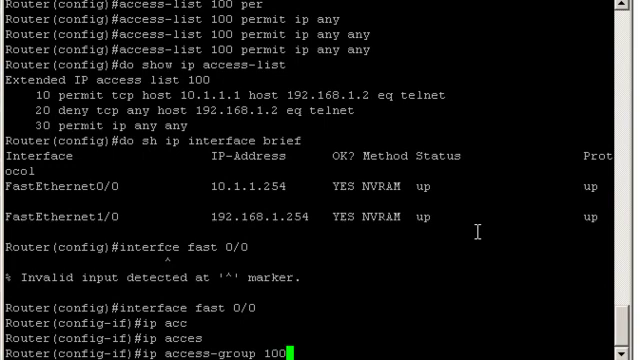
pyautogui.write('in')
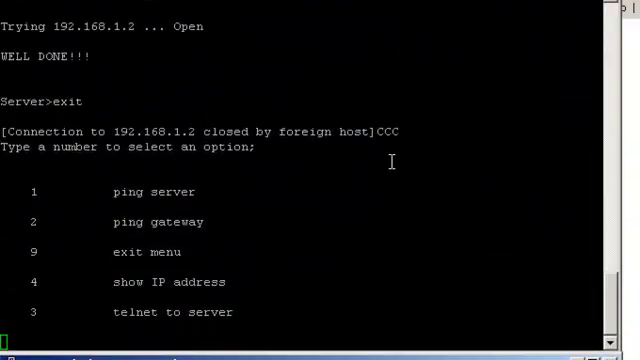
pyautogui.moveTo(396, 168)
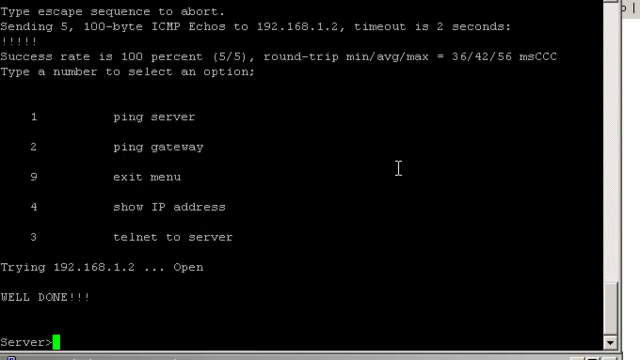
# - Exit the WELL DONE telnet session to 192.168.1.2 back to the Host1 prompt
pyautogui.write('exit')
pyautogui.write('en')
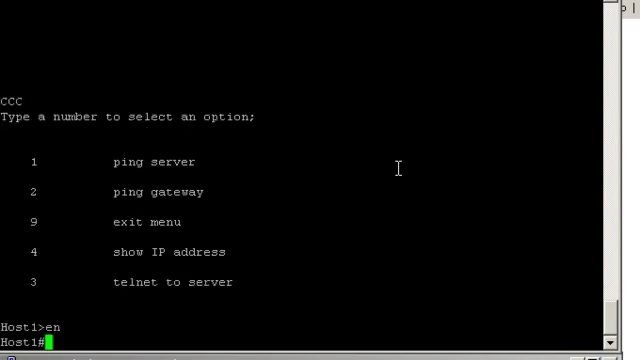
# - From conf t on interface fast 0/0, enter ip address 10.1.1.20 with its 255 subnet mask
pyautogui.write('conf t')
pyautogui.write('interface fast 0/0')
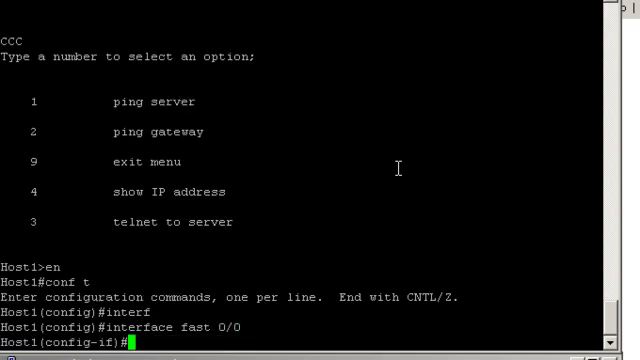
pyautogui.write('ip address')
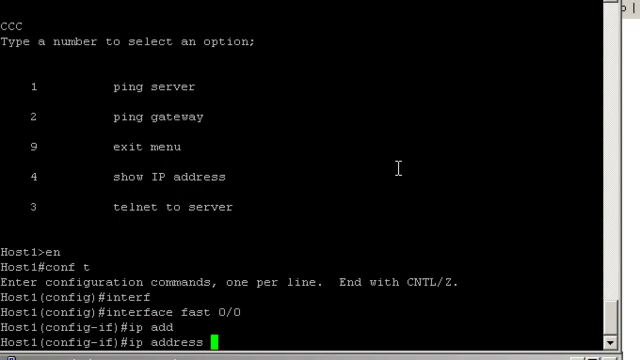
pyautogui.write('10.1.1')
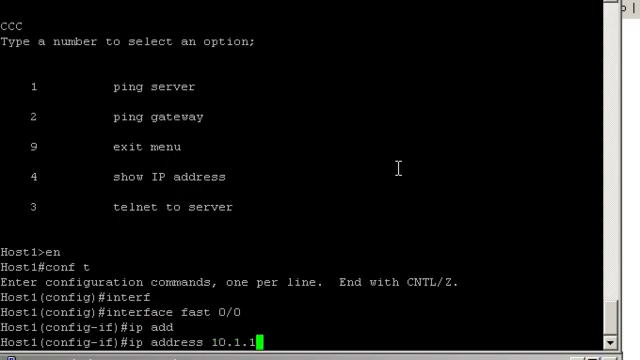
pyautogui.write('20')
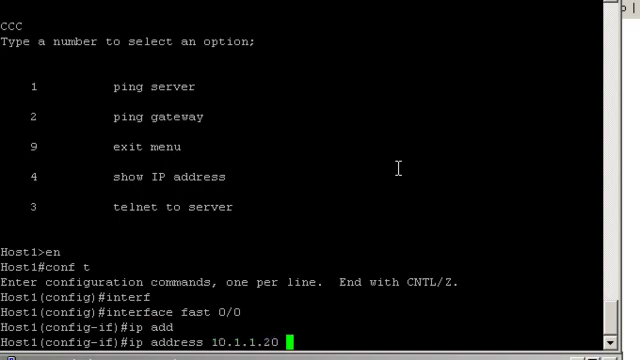
pyautogui.write('255')
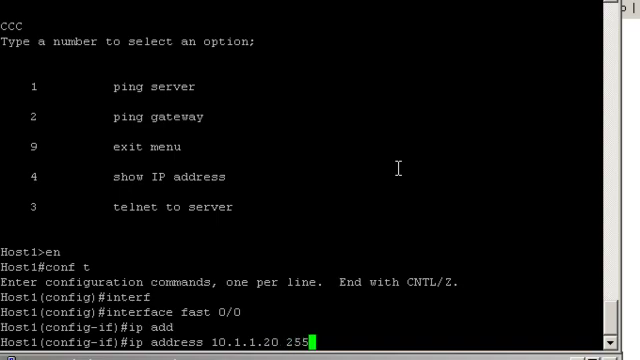
pyautogui.write('225')
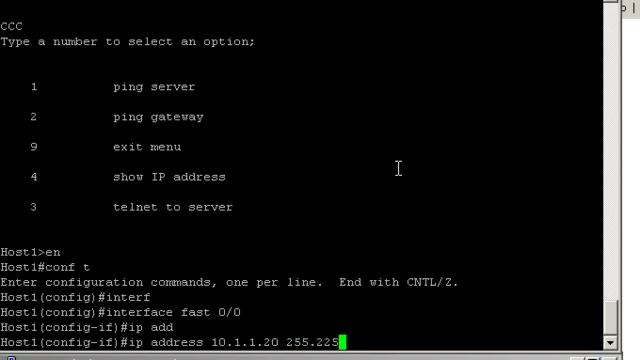
pyautogui.write('55.2')
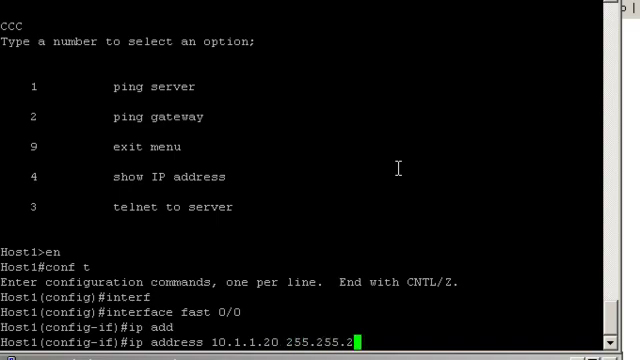